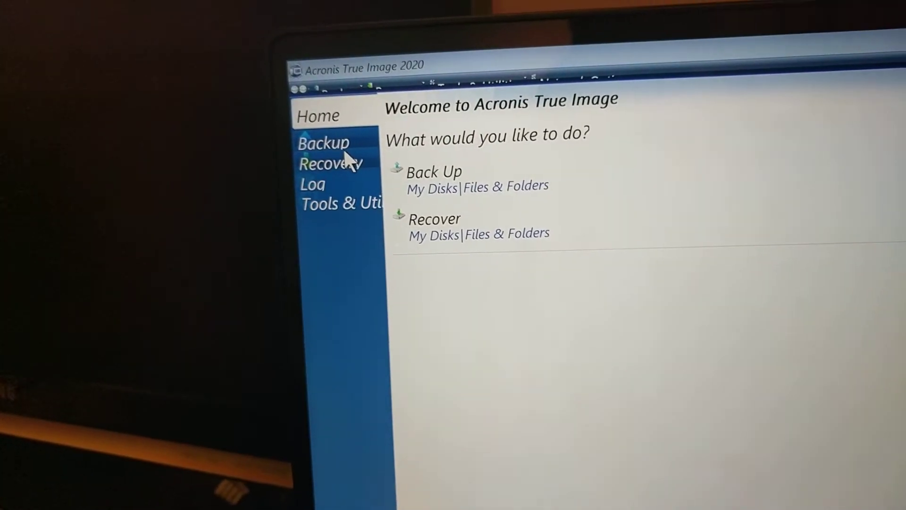
# Open Backup, confirm the Wi-Fi and Cable eth0 network adapter settings with OK
pyautogui.click(324, 143)
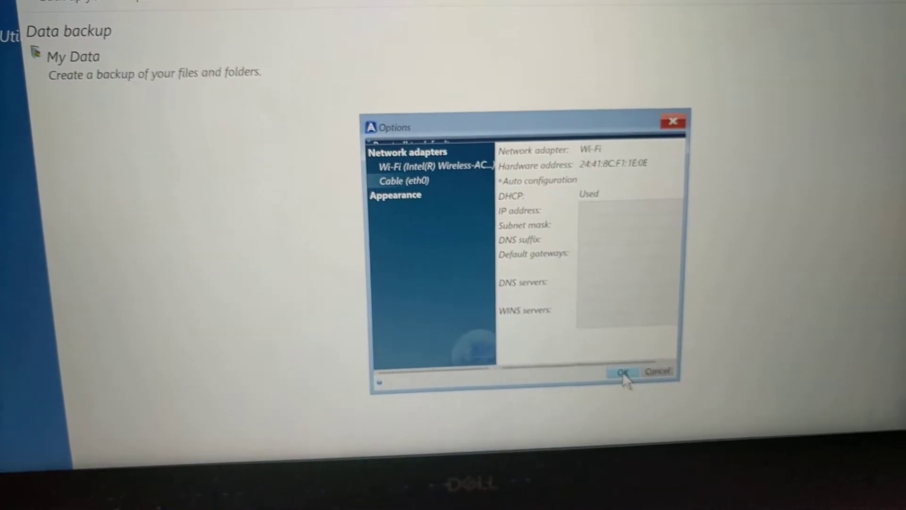
pyautogui.click(622, 372)
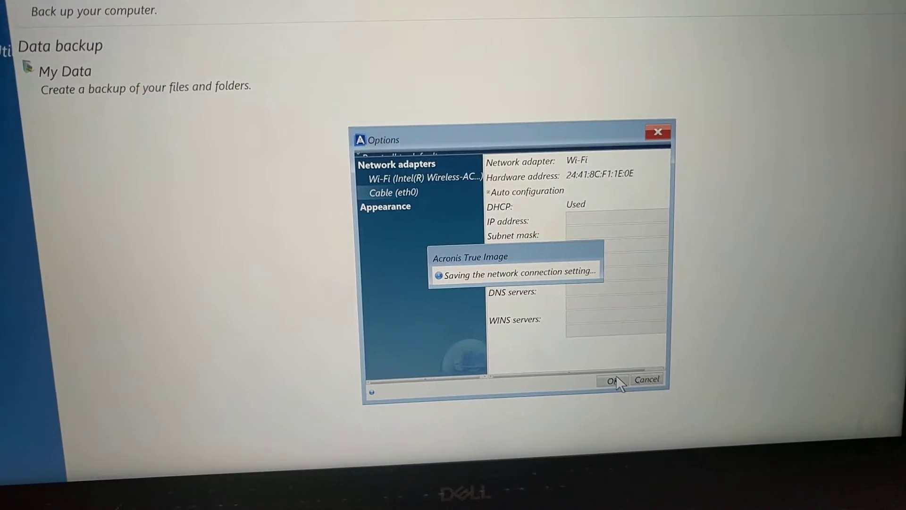
pyautogui.click(613, 380)
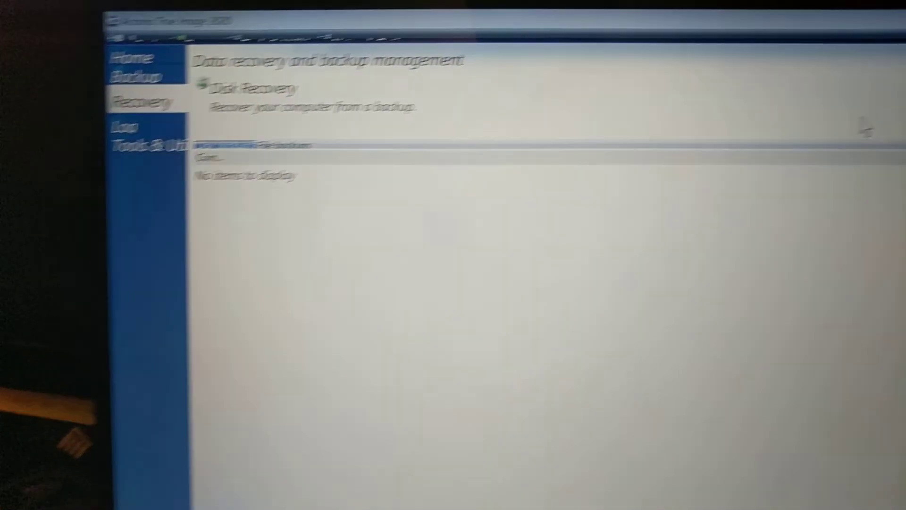